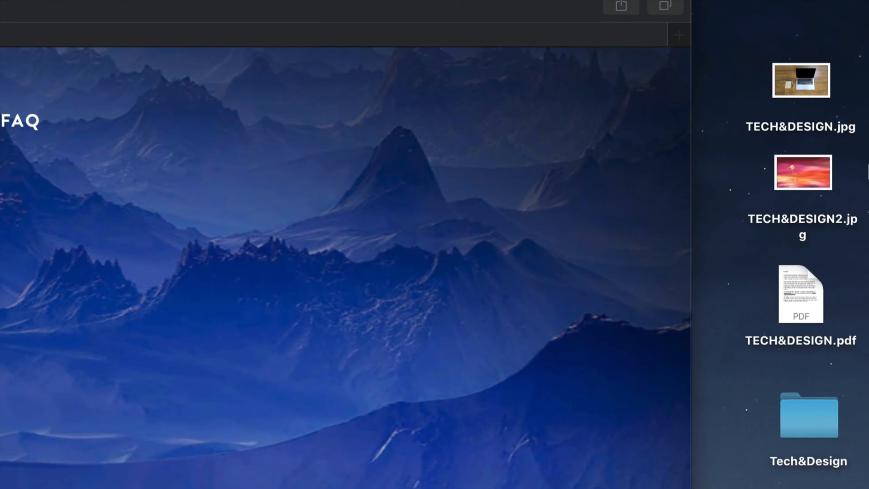
Select TECH&DESIGN.jpg on the desktop and move it to the Trash.
scroll("down", 3)
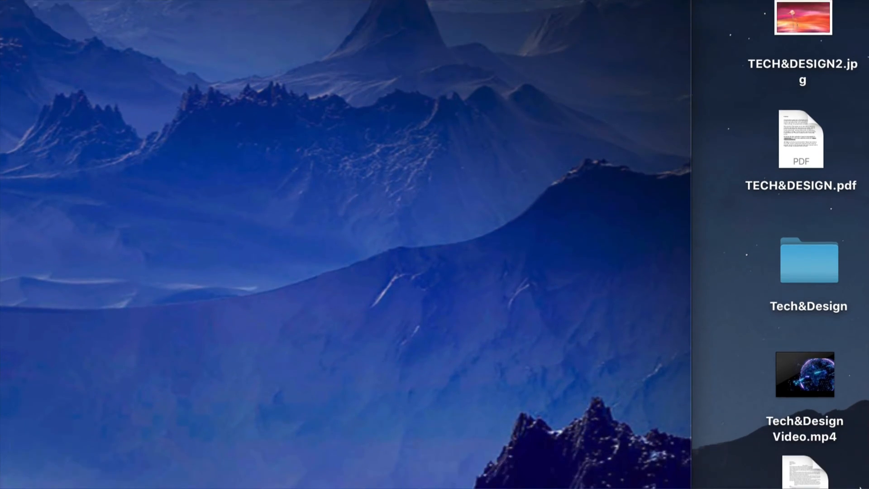
scroll("down", 3)
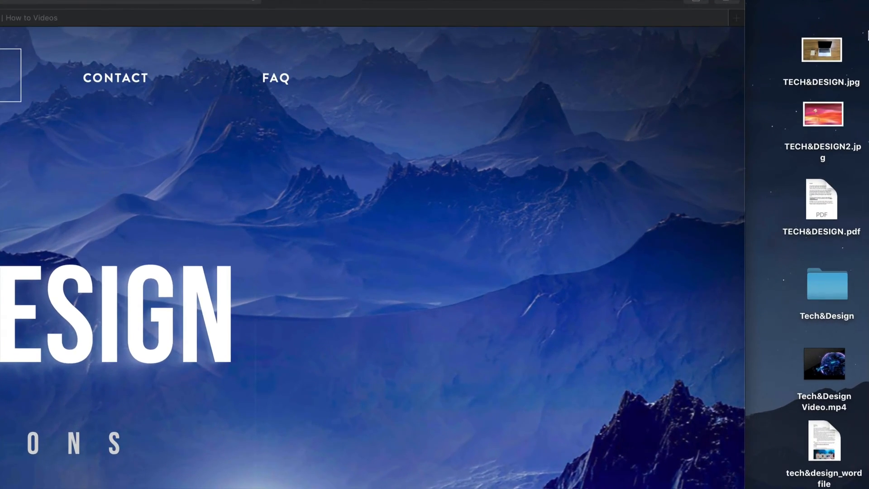
left_click(820, 50)
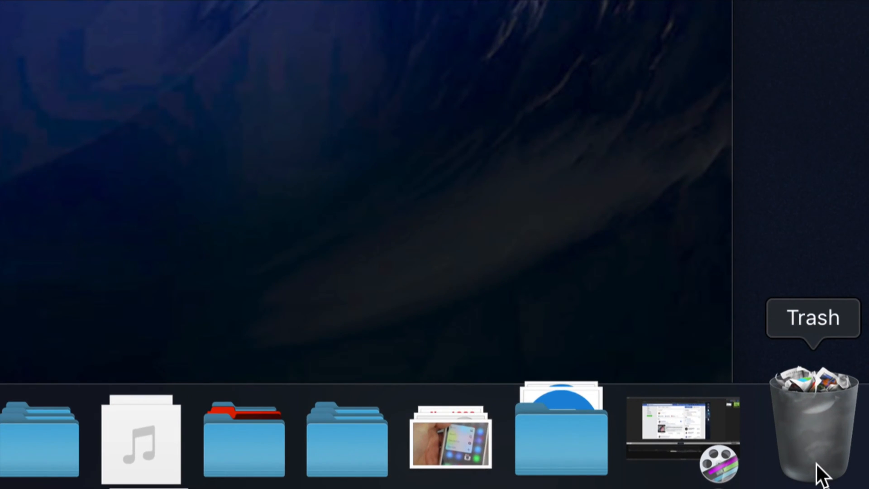
Empty the Trash from the Dock and confirm permanent erasure.
right_click(815, 435)
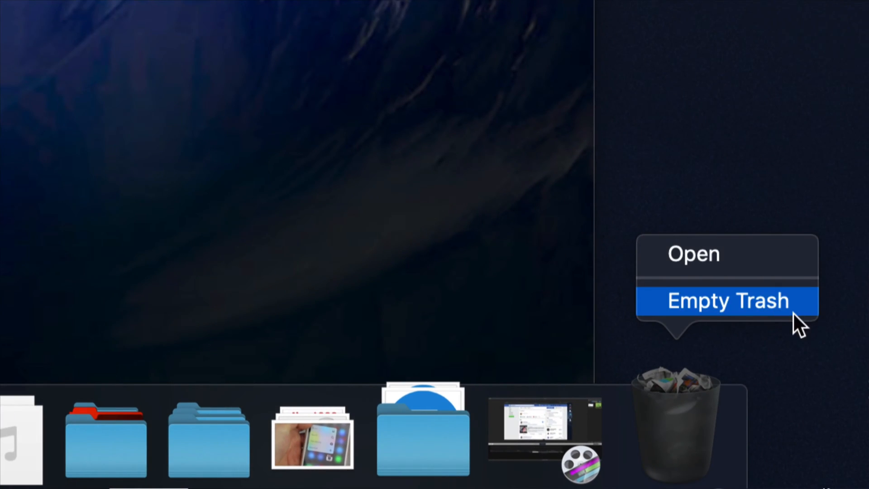
left_click(728, 300)
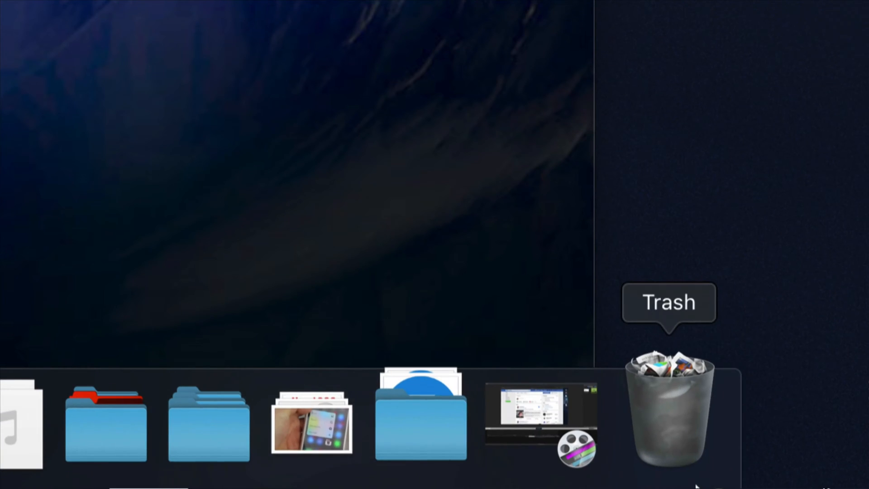
right_click(666, 411)
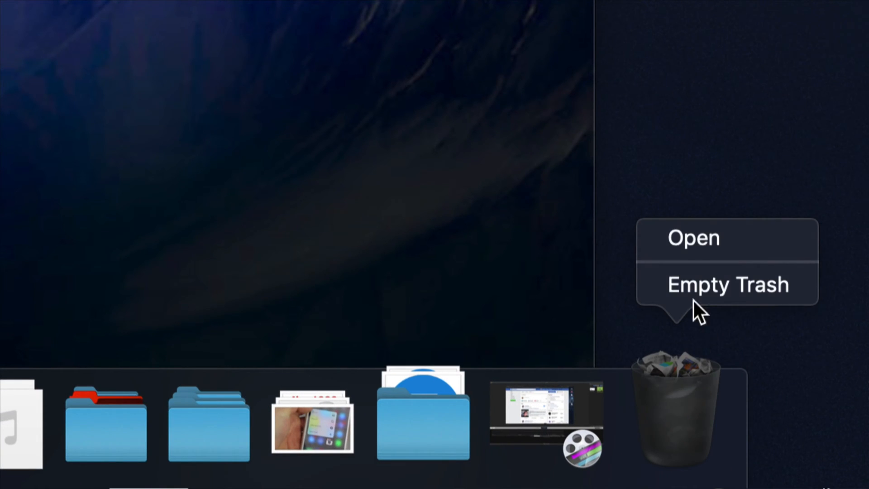
left_click(729, 284)
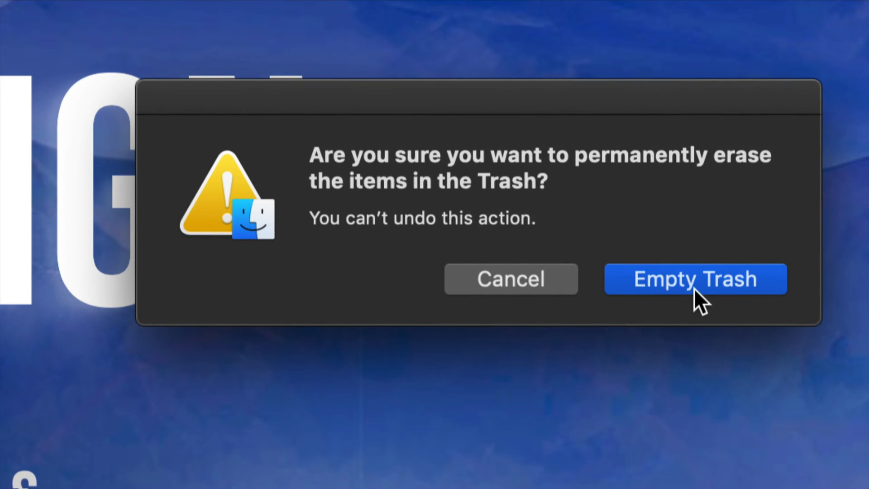
left_click(696, 279)
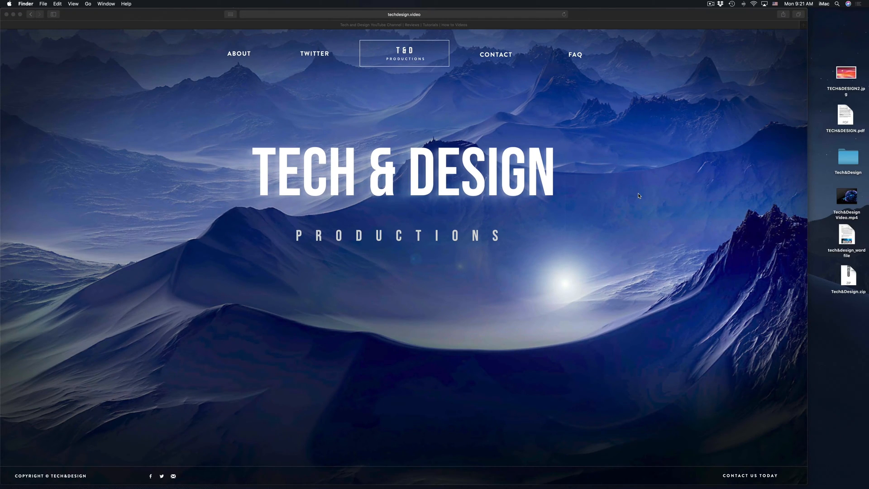
mouse_move(645, 198)
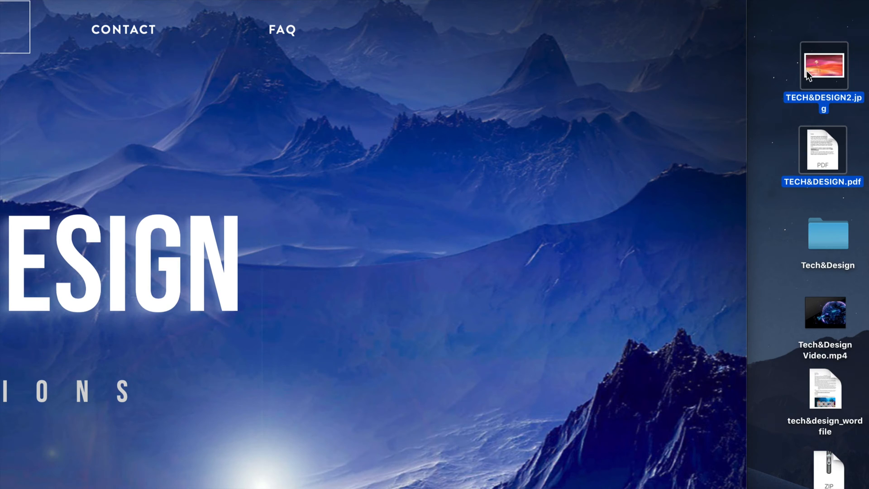
Trash TECH&DESIGN2.jpg and TECH&DESIGN.pdf, then empty the Trash with confirmation.
right_click(809, 74)
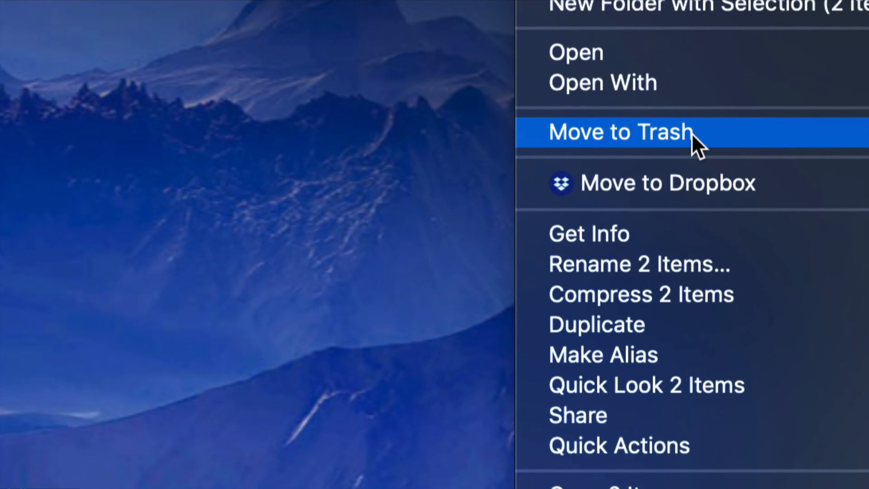
left_click(619, 132)
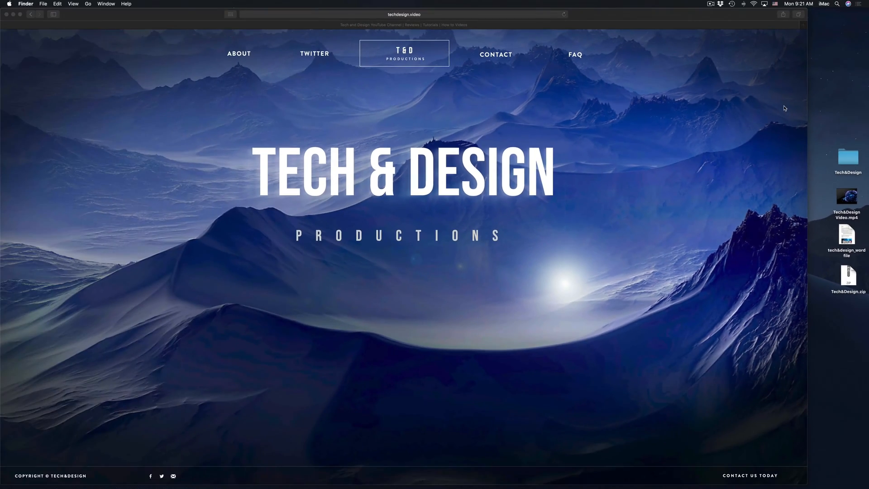
mouse_move(827, 486)
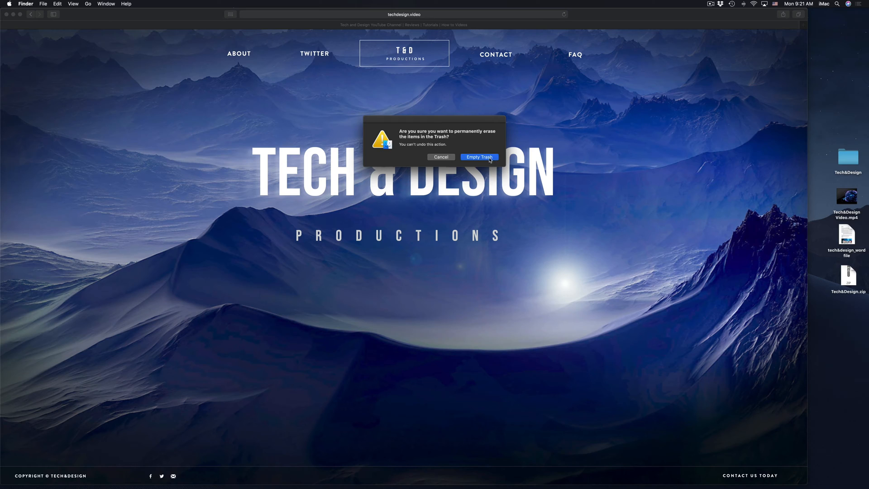
left_click(480, 157)
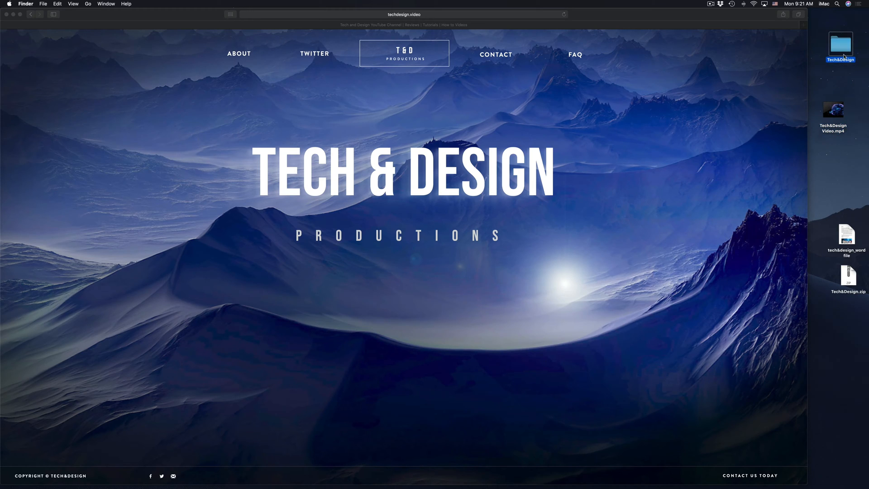
Move the Tech&Design folder and Tech&Design Video.mp4 into the Trash.
left_click(850, 47)
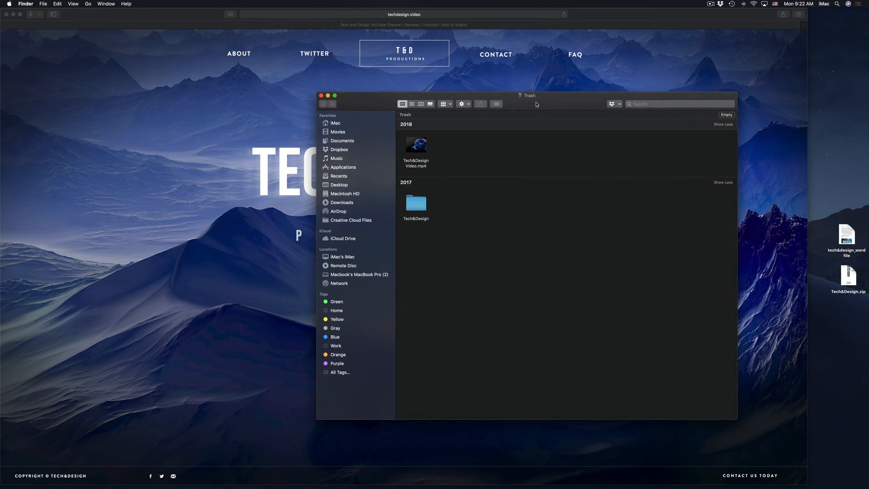
Empty the Trash of the folder and video, confirm erasure, and reopen the empty Trash.
left_click_drag(535, 95, 567, 98)
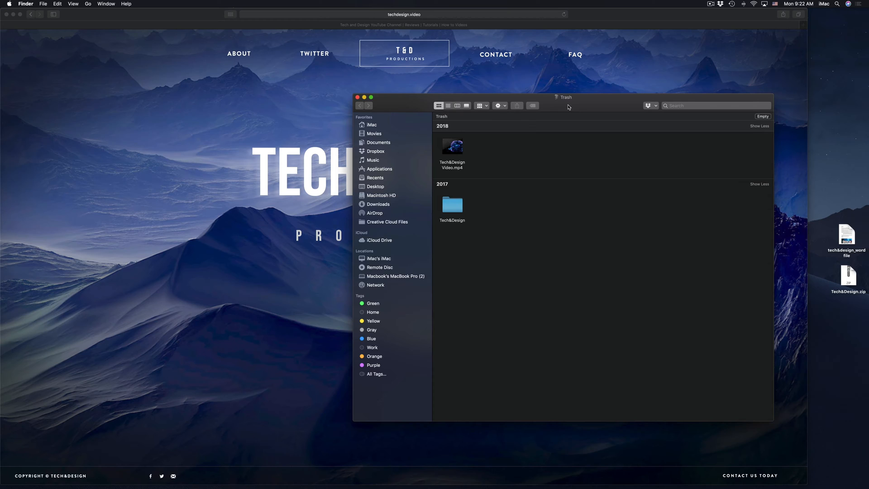
mouse_move(507, 177)
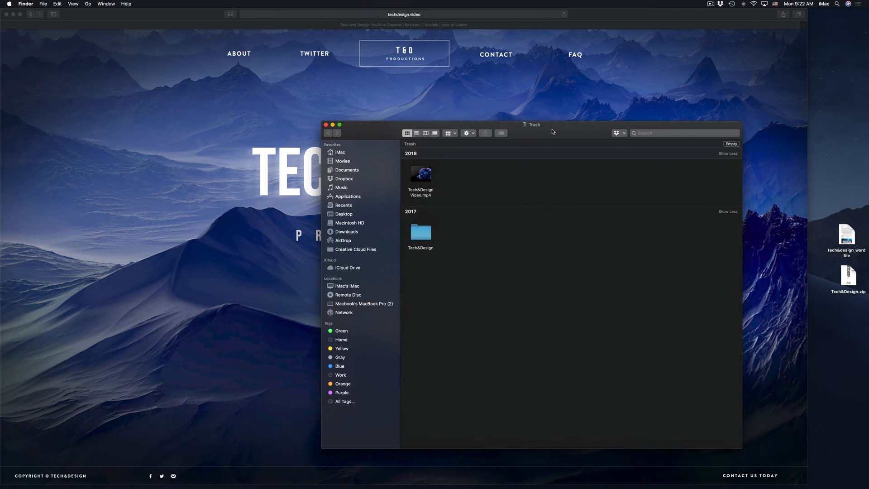
mouse_move(726, 131)
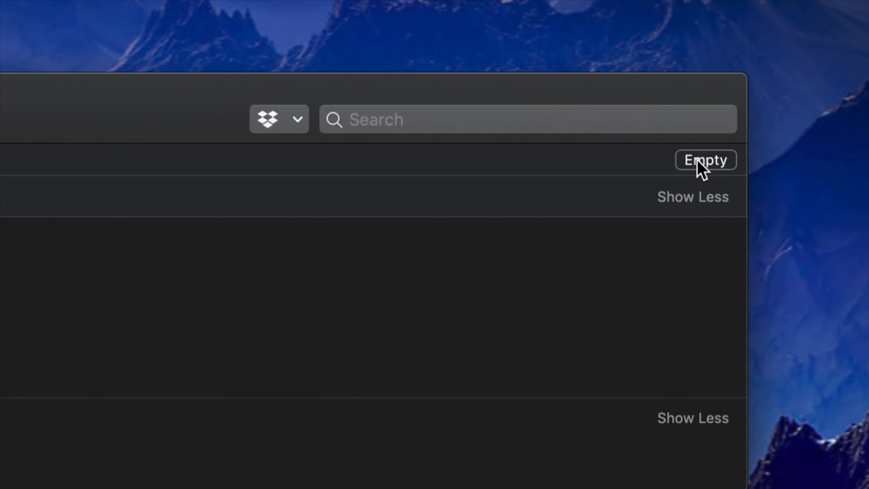
left_click(707, 159)
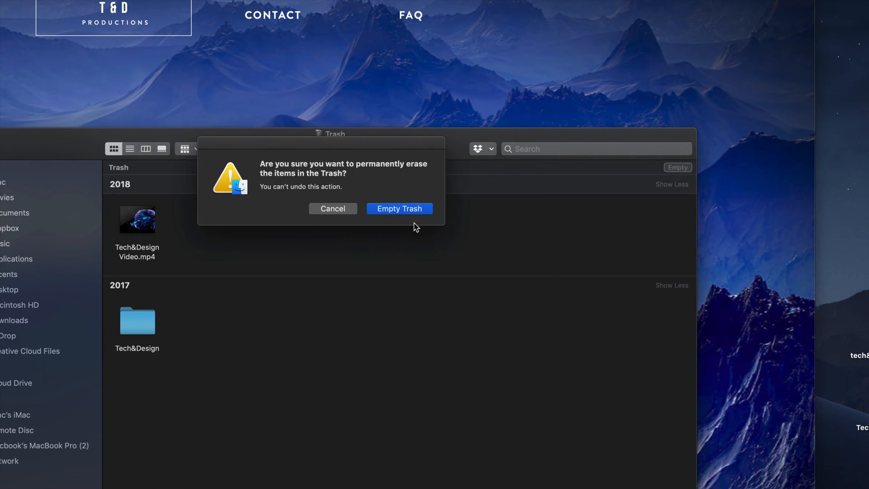
left_click(400, 209)
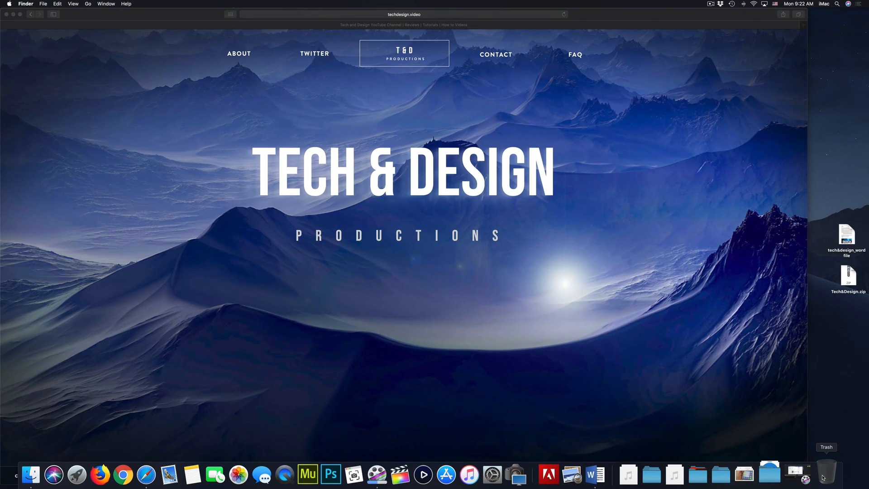
left_click(827, 475)
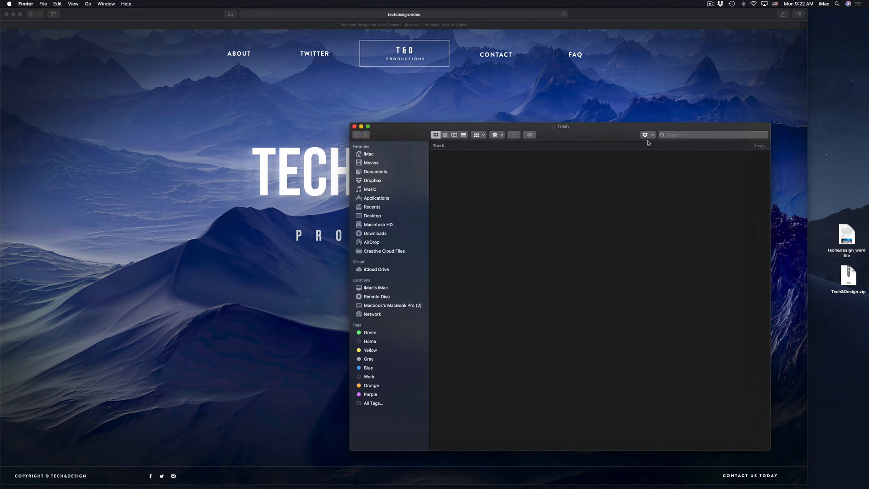
mouse_move(603, 276)
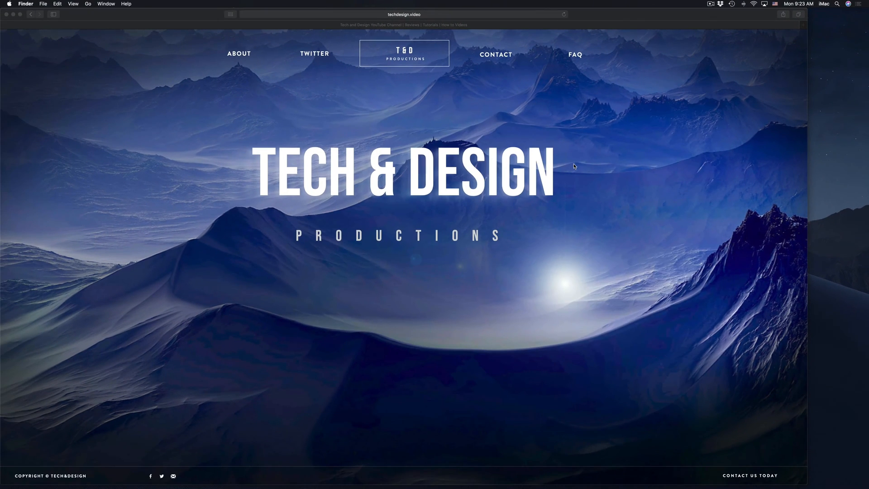
mouse_move(862, 275)
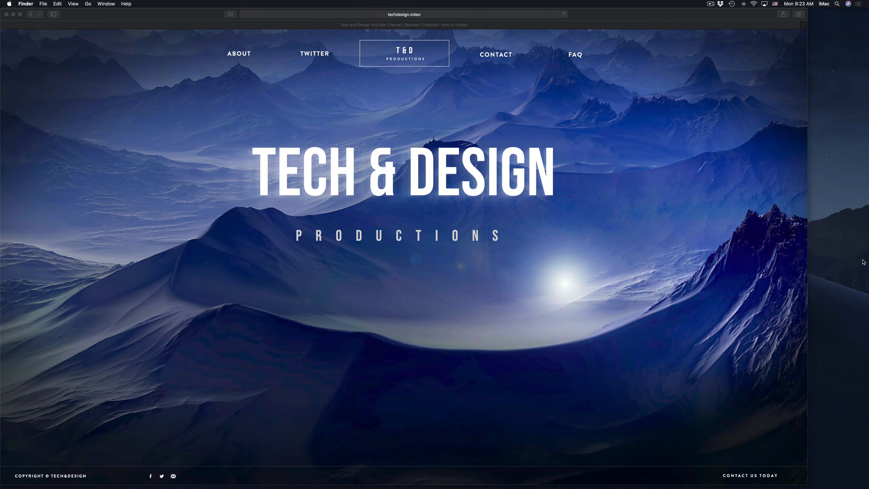
mouse_move(661, 483)
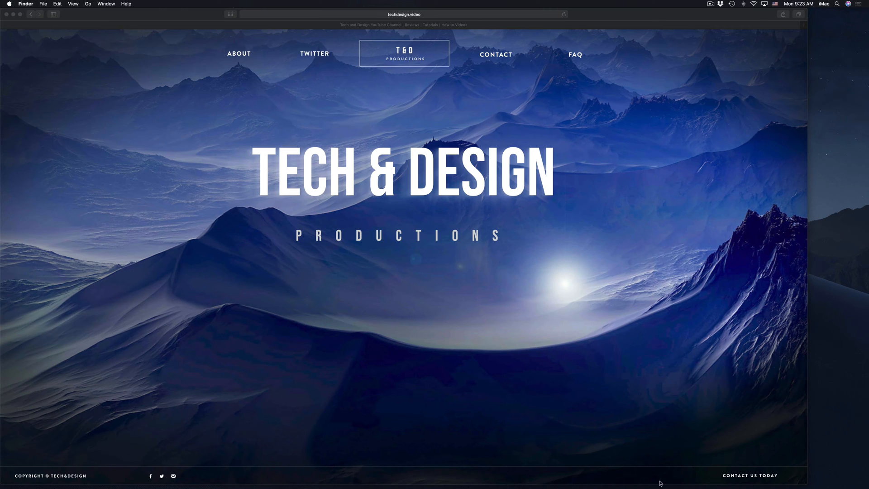
mouse_move(633, 374)
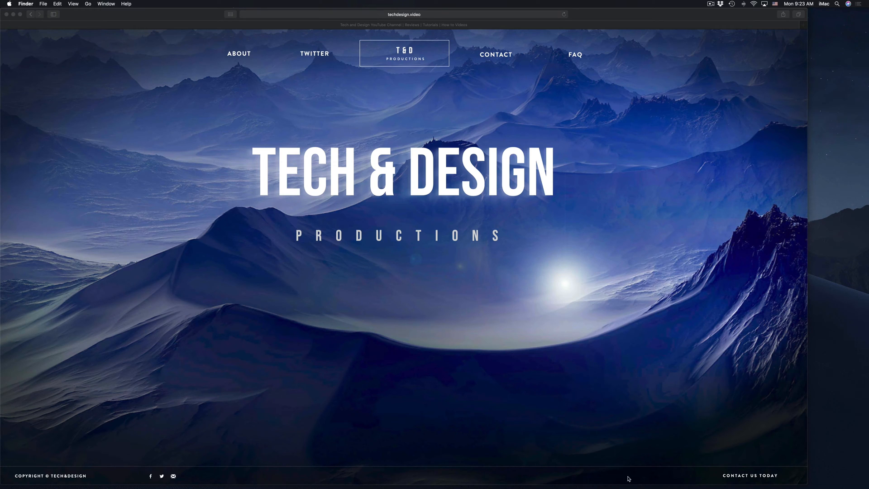
mouse_move(500, 487)
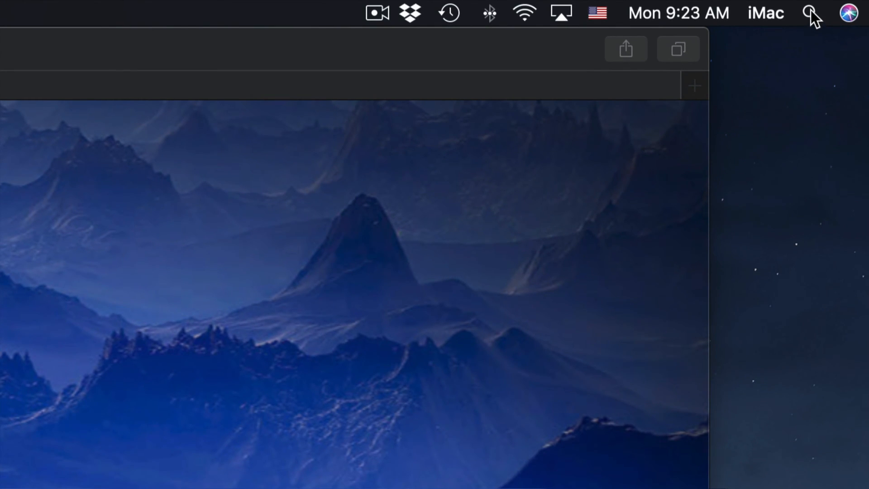
Launch System Preferences via Spotlight search 'system Preferences' and show all panes.
left_click(809, 13)
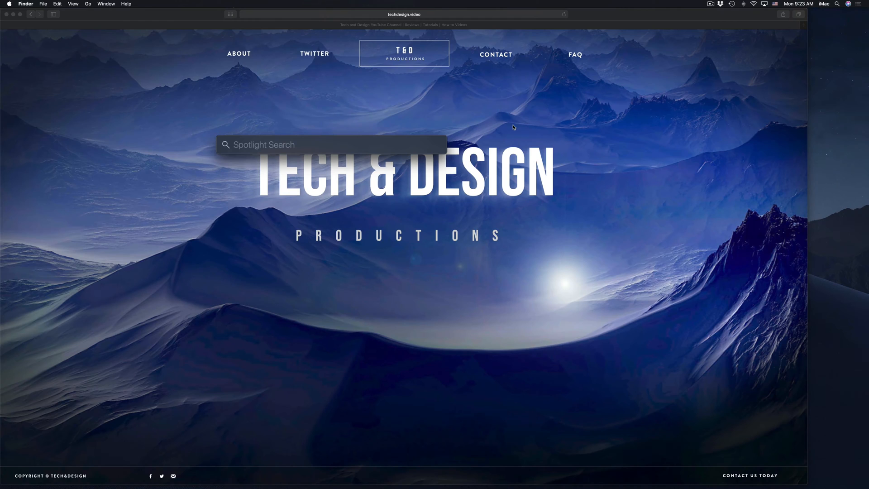
type("system Preferences")
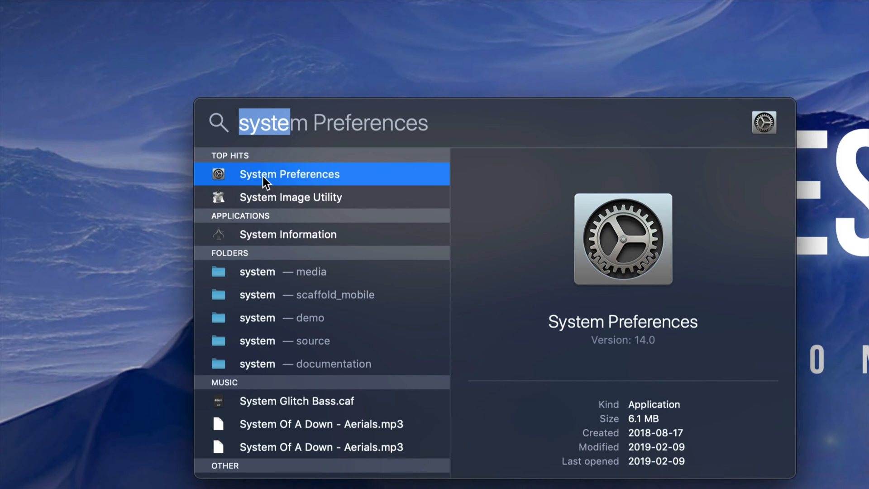
left_click(290, 175)
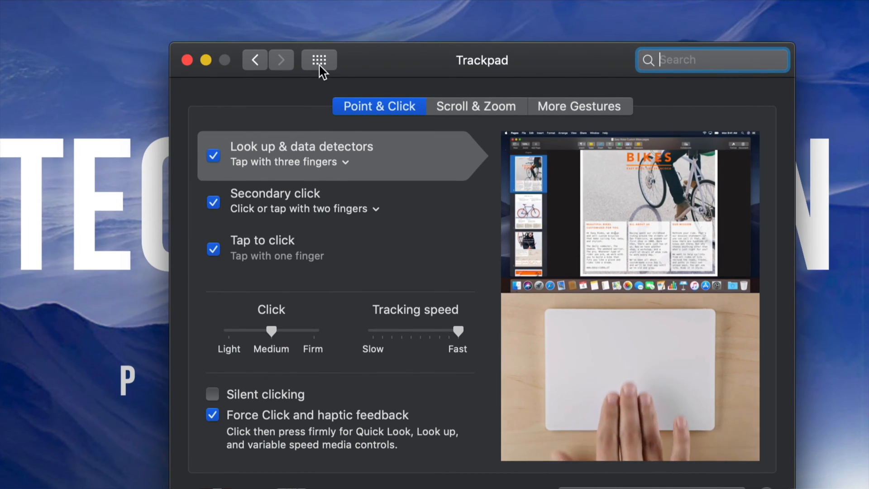
left_click(319, 60)
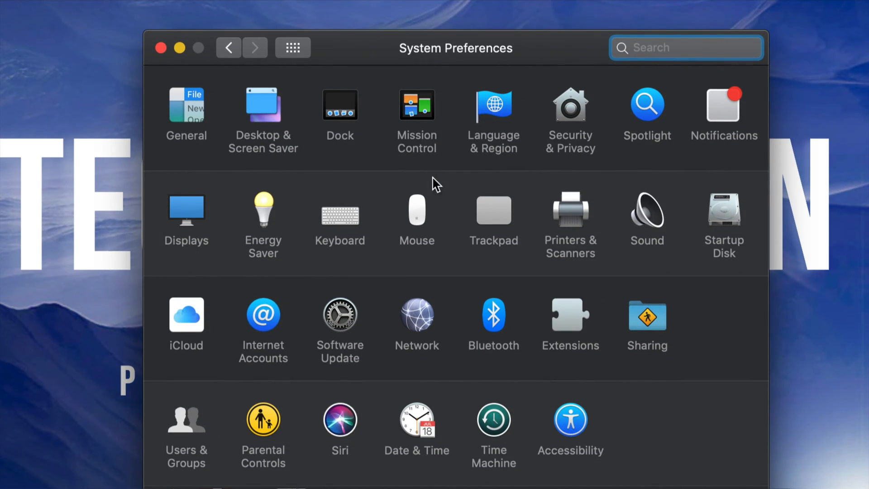
mouse_move(425, 216)
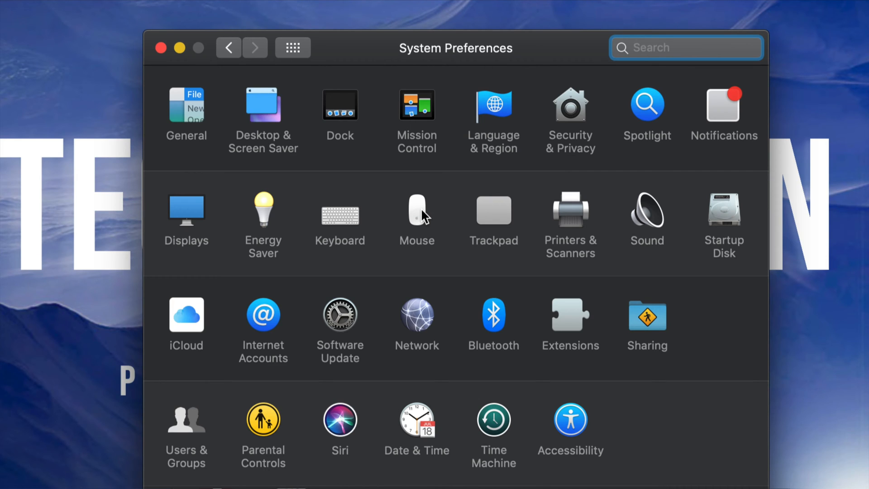
In Mouse settings toggle Secondary click off and on, then close System Preferences.
left_click(416, 210)
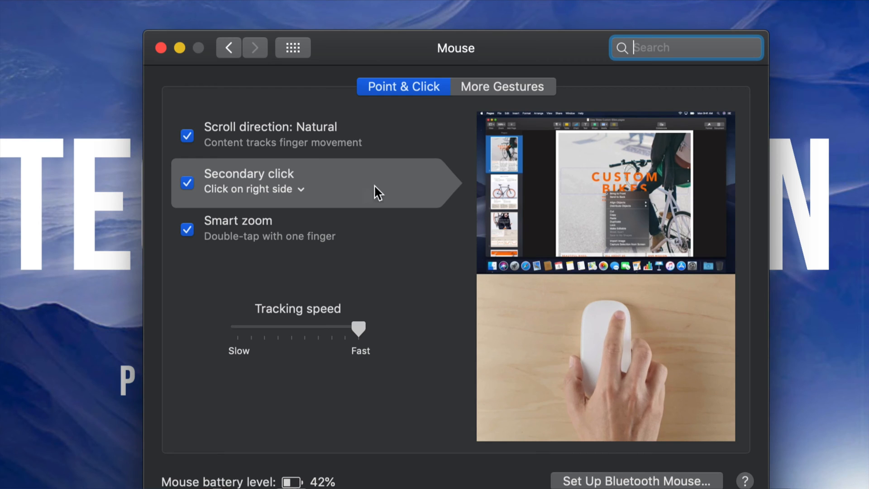
left_click(188, 183)
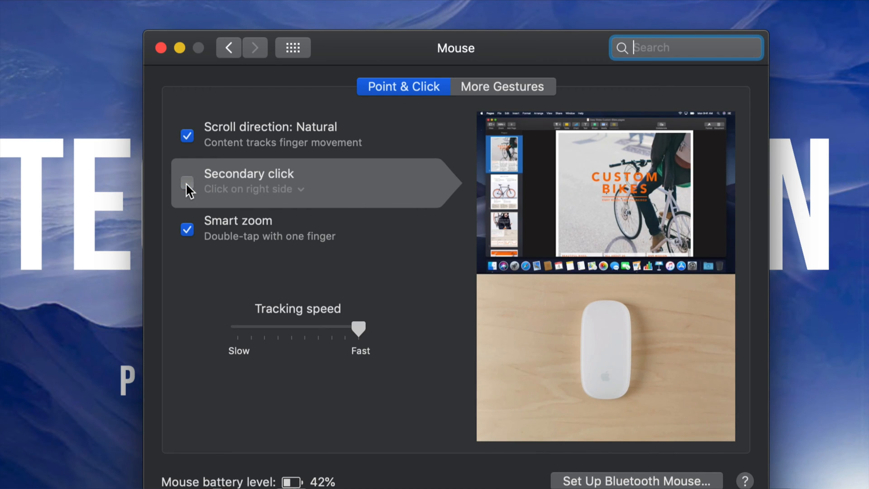
left_click(187, 183)
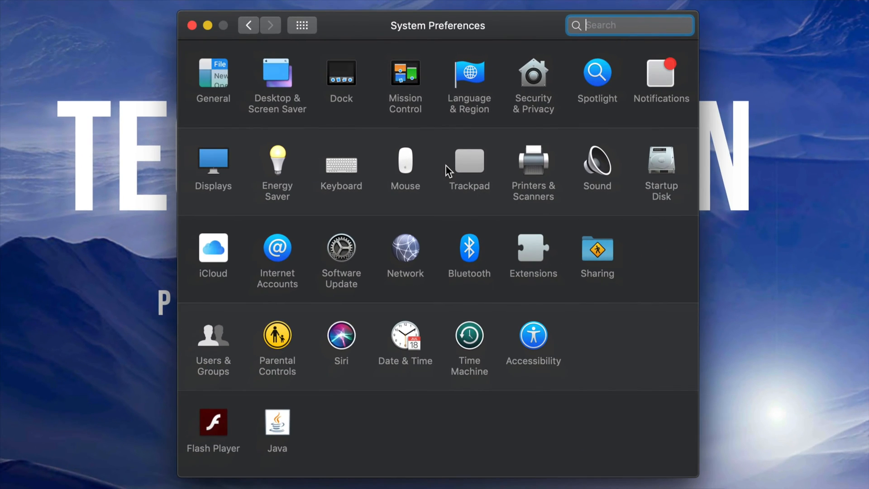
mouse_move(480, 169)
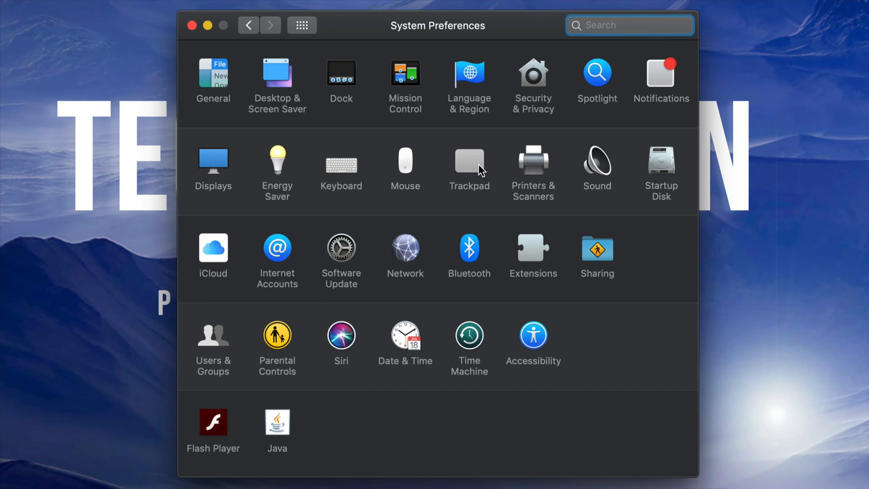
mouse_move(408, 170)
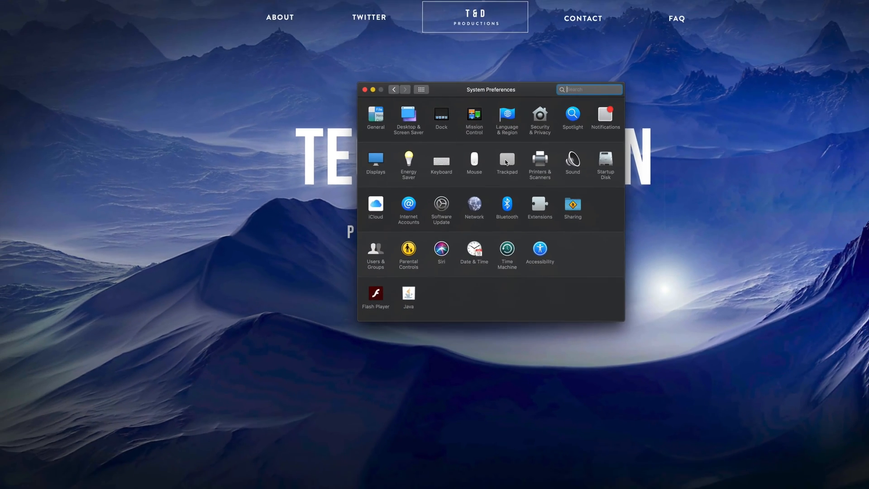
left_click(366, 89)
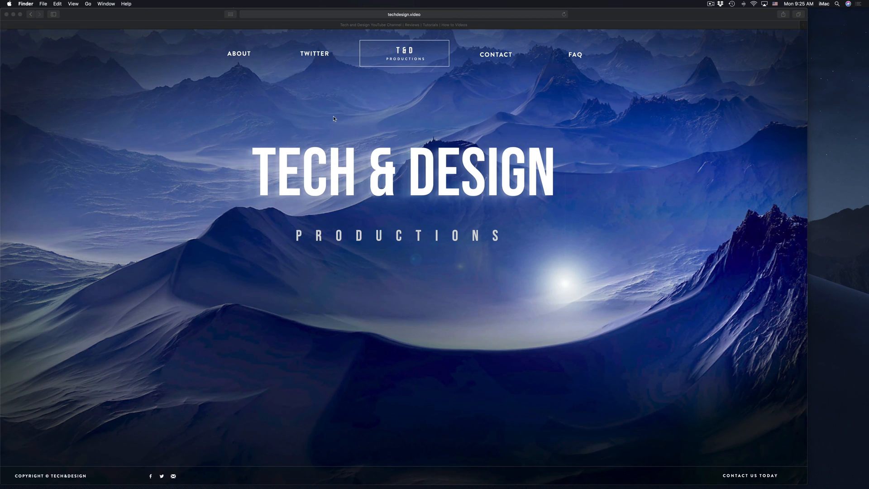